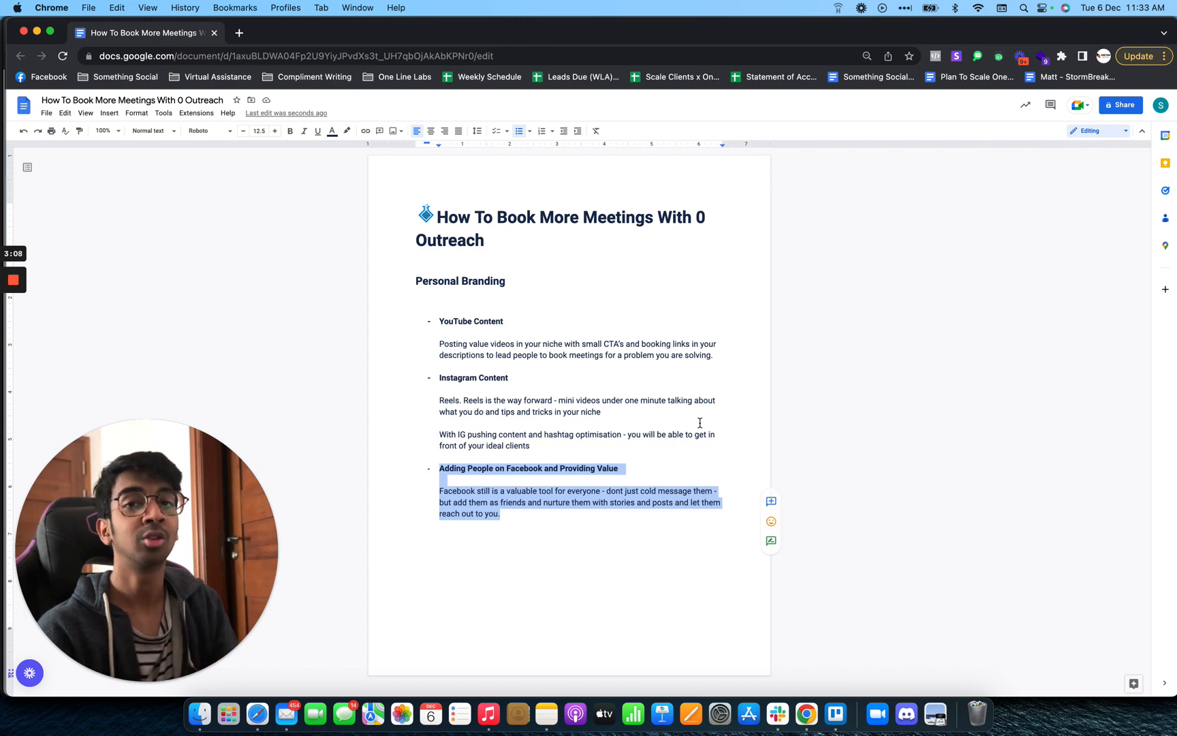
{"action": "mouse_move", "coordinate": [684, 5]}
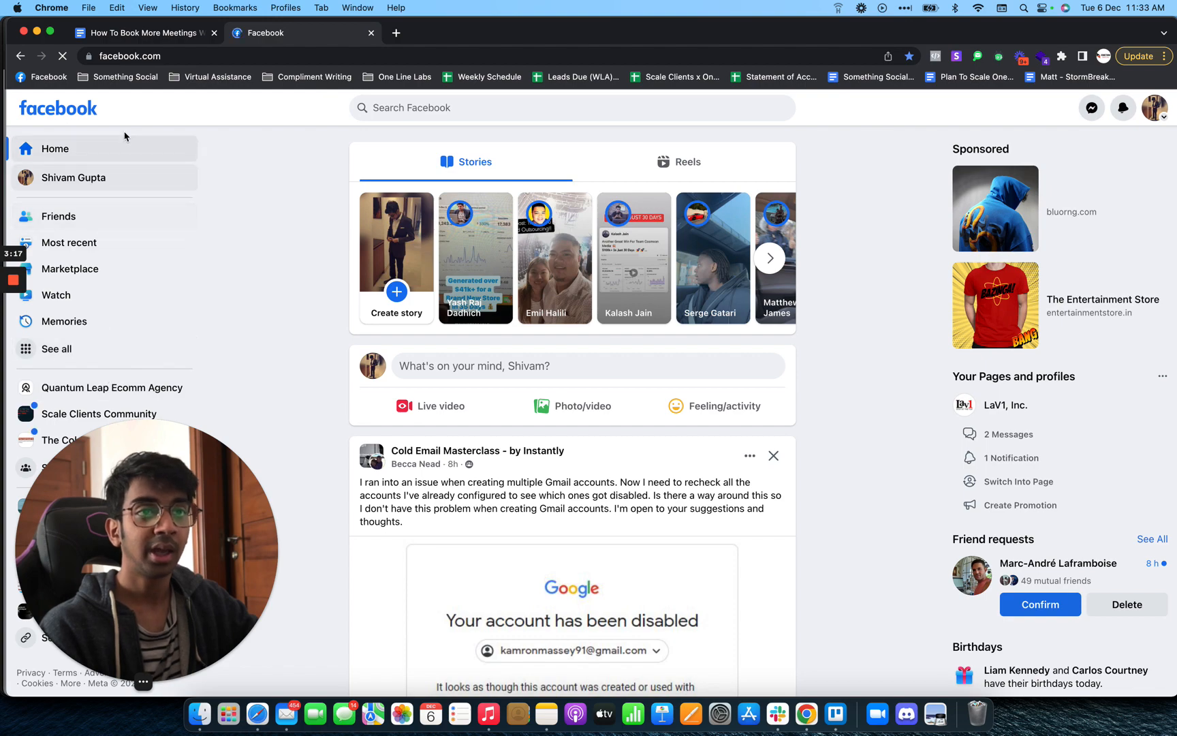
- Go to your own Facebook profile from the left sidebar
{"action": "left_click", "coordinate": [74, 177]}
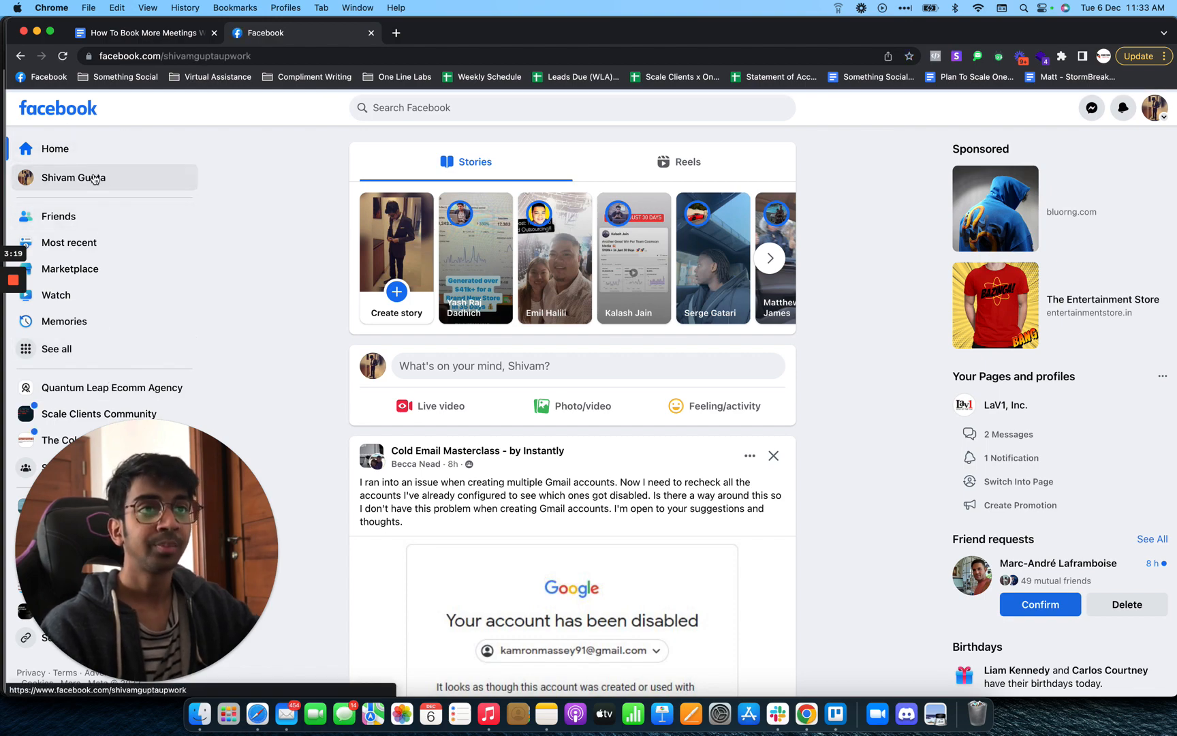
- Review the profile's branded cover, intro bio, pinned revenue post and coaching-offer post
{"action": "left_click", "coordinate": [73, 179]}
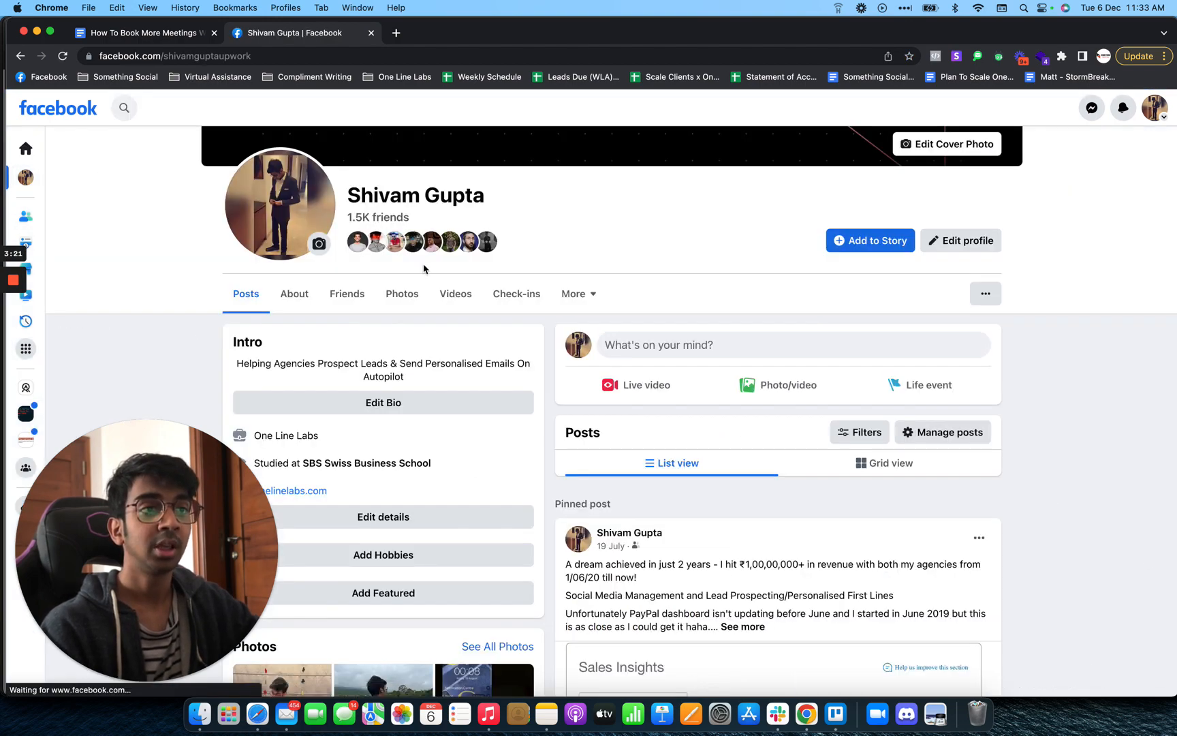
{"action": "scroll", "scroll_direction": "up", "scroll_amount": 3}
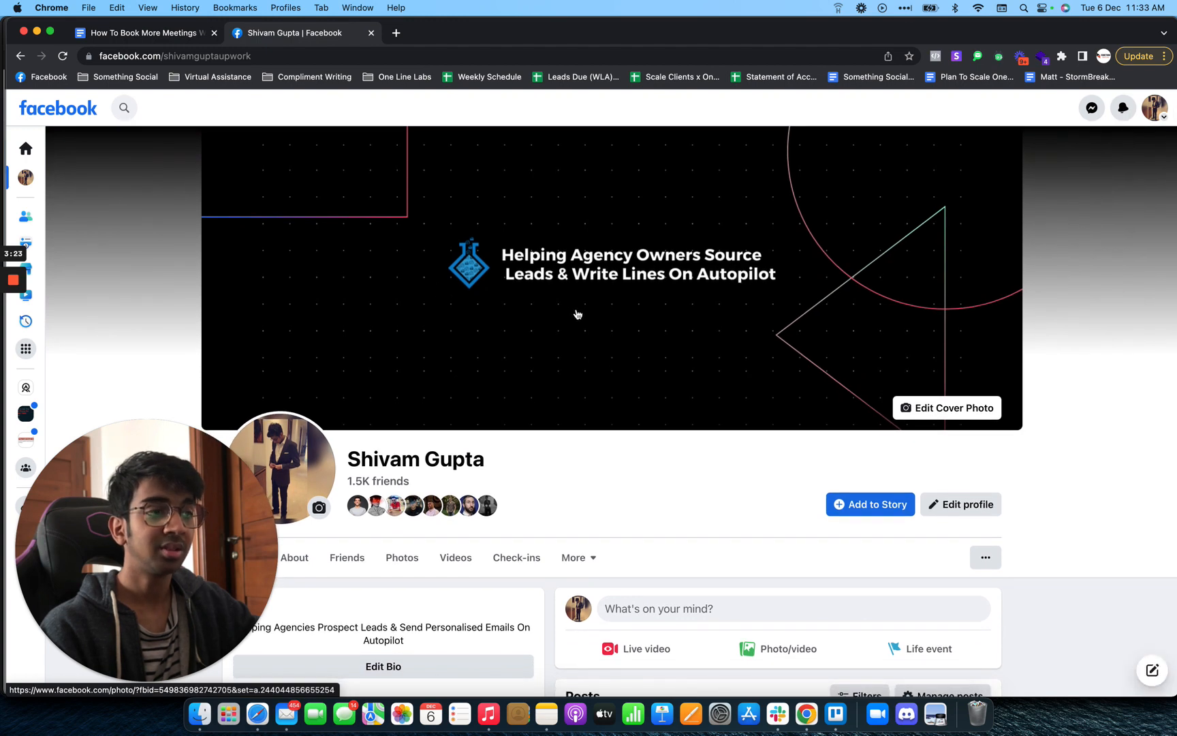
{"action": "scroll", "scroll_direction": "down", "scroll_amount": 3}
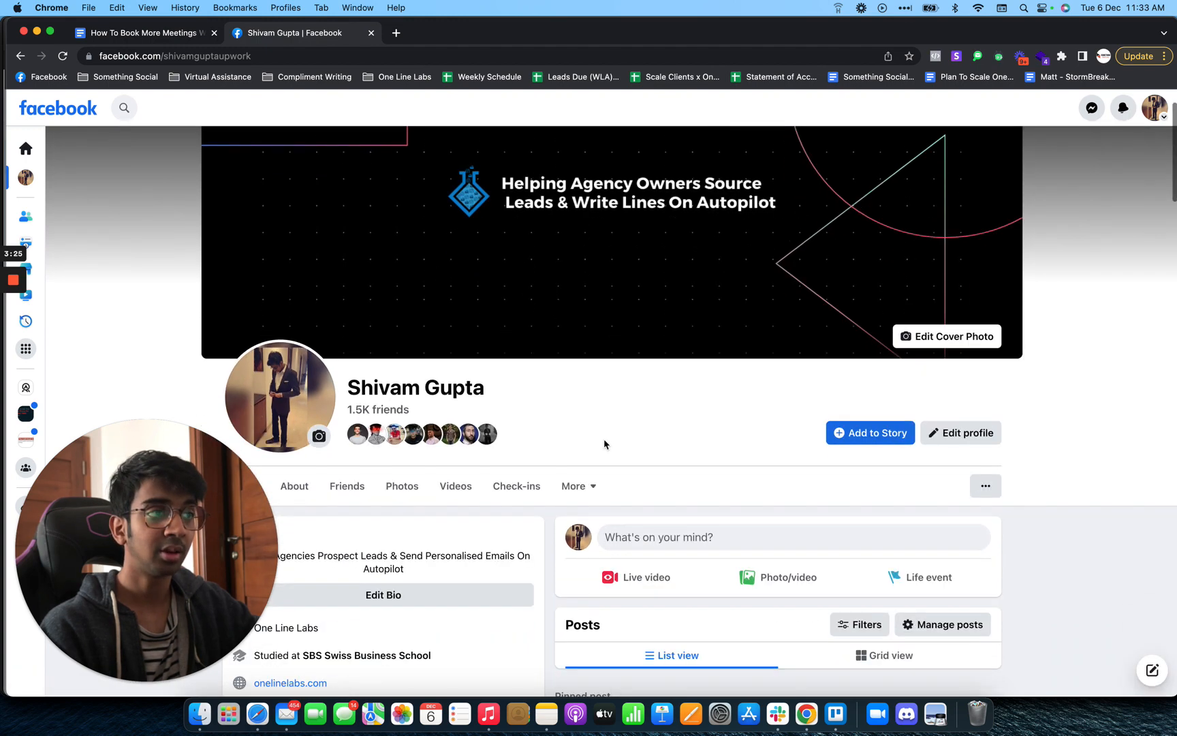
{"action": "scroll", "scroll_direction": "down", "scroll_amount": 3}
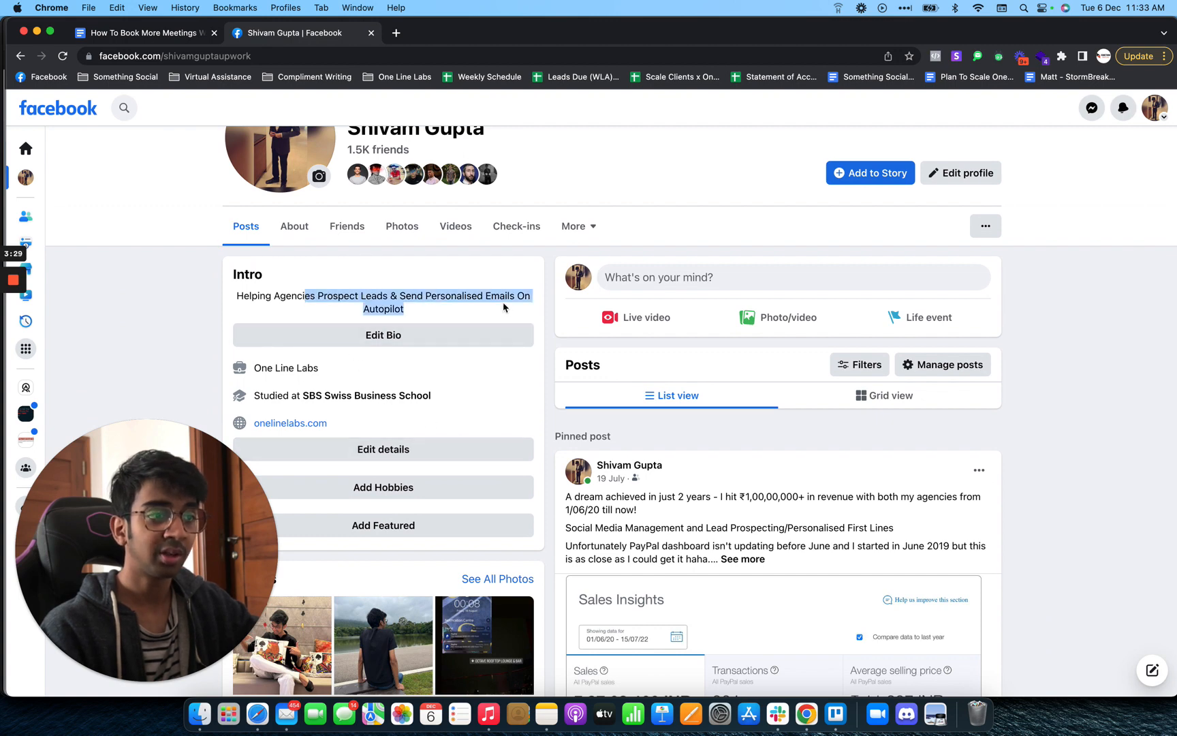
{"action": "scroll", "scroll_direction": "down", "scroll_amount": 3}
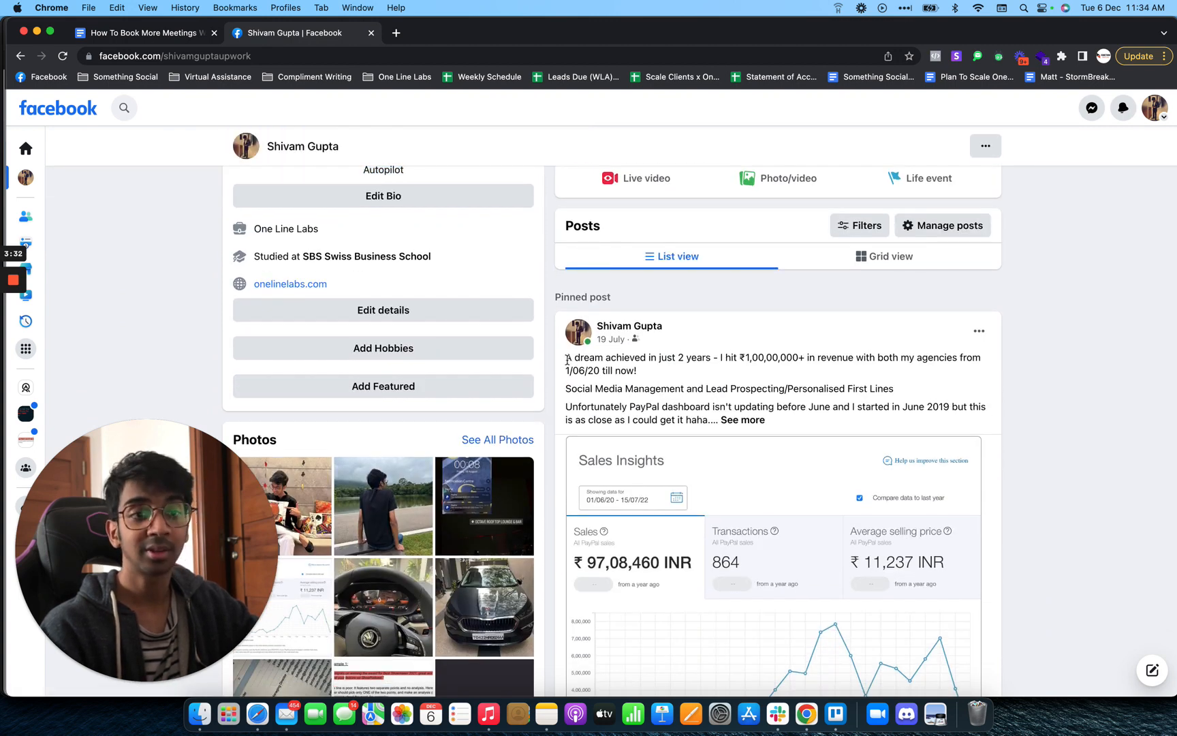
{"action": "scroll", "scroll_direction": "down", "scroll_amount": 3}
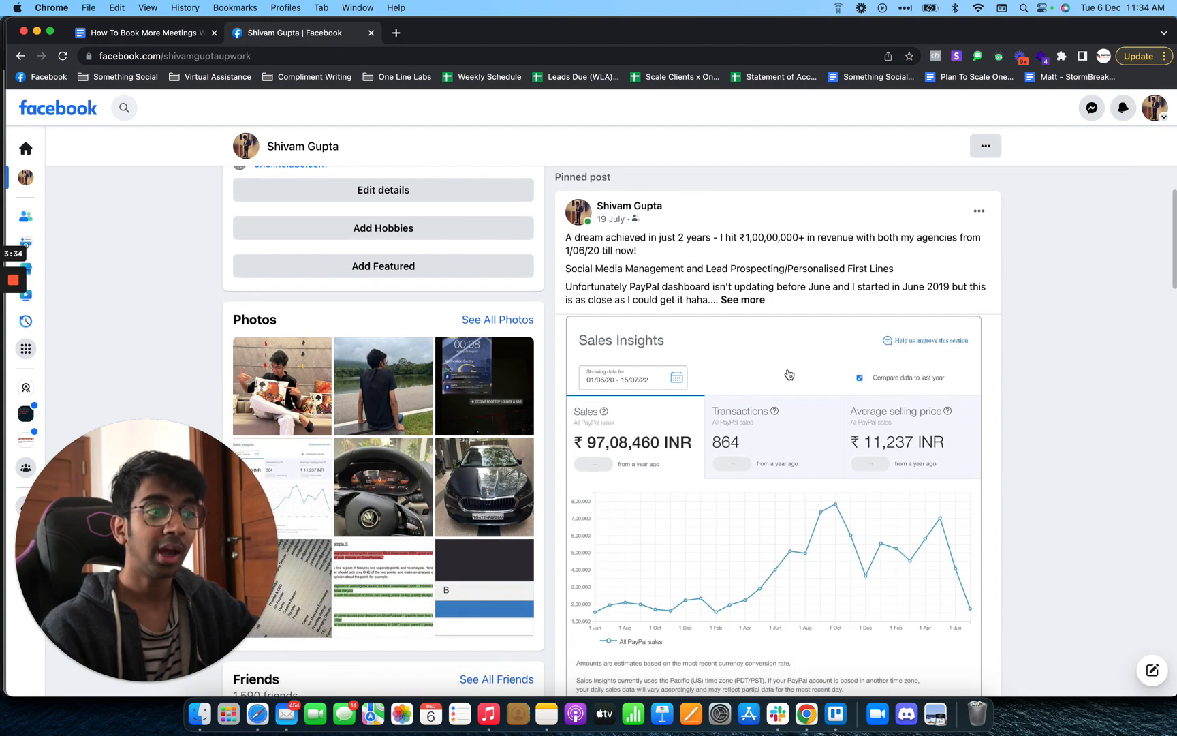
{"action": "scroll", "scroll_direction": "down", "scroll_amount": 3}
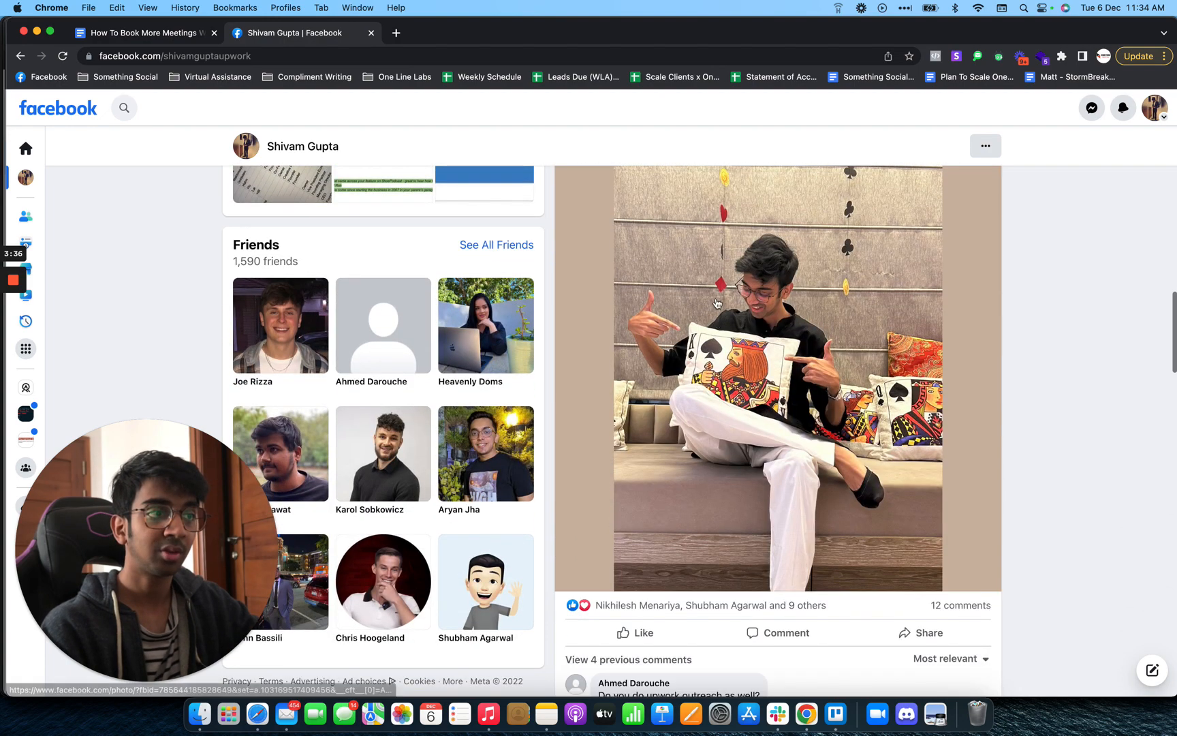
{"action": "scroll", "scroll_direction": "up", "scroll_amount": 3}
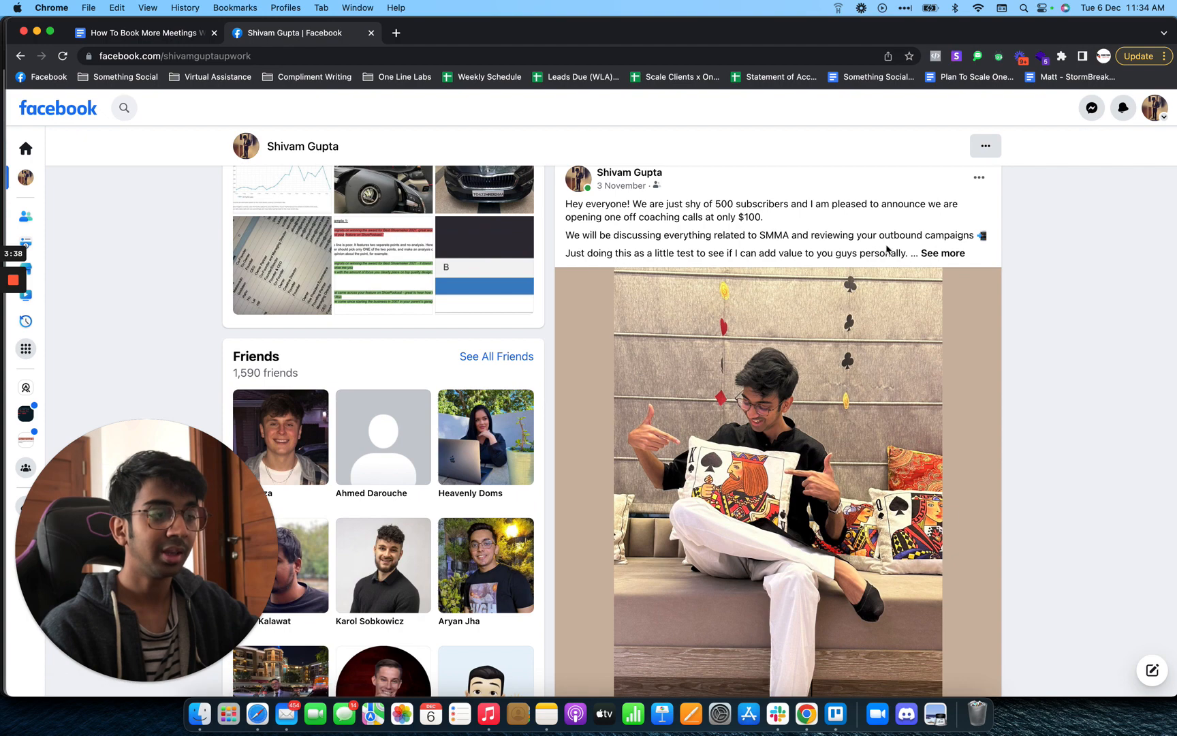
- Expand the coaching-calls post and browse down through the rooftop-win and earlier posts
{"action": "left_click", "coordinate": [940, 254]}
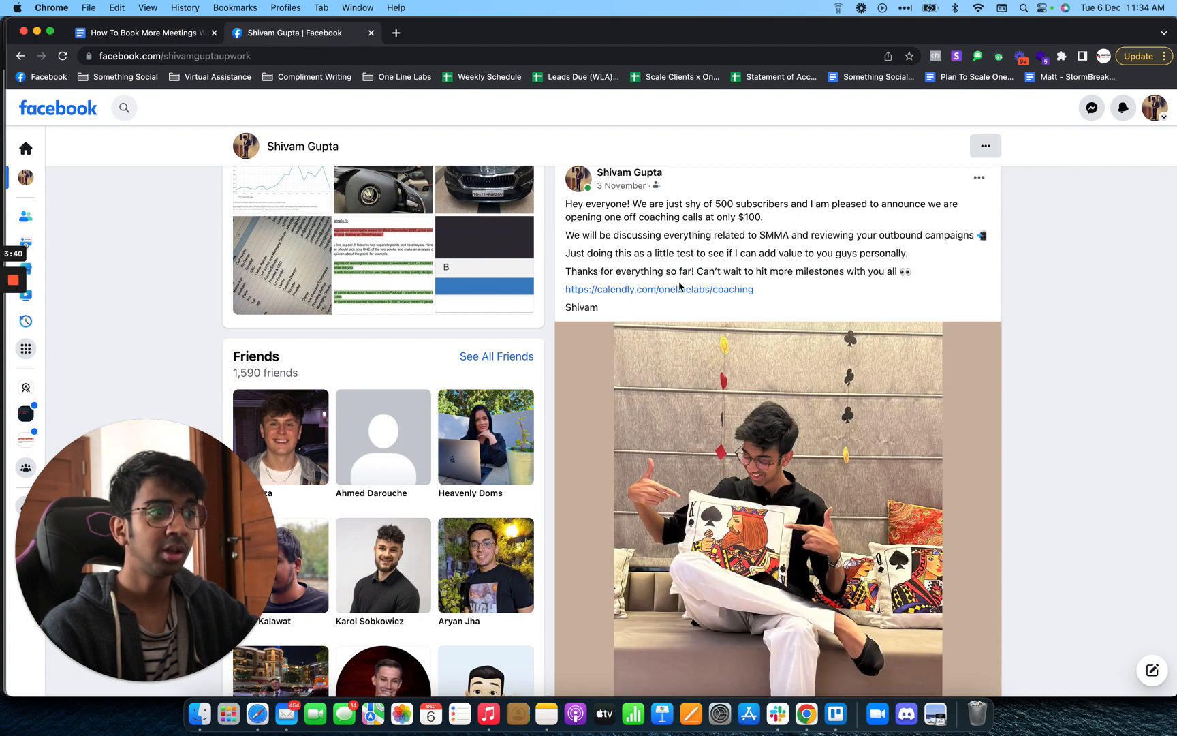
{"action": "scroll", "scroll_direction": "down", "scroll_amount": 3}
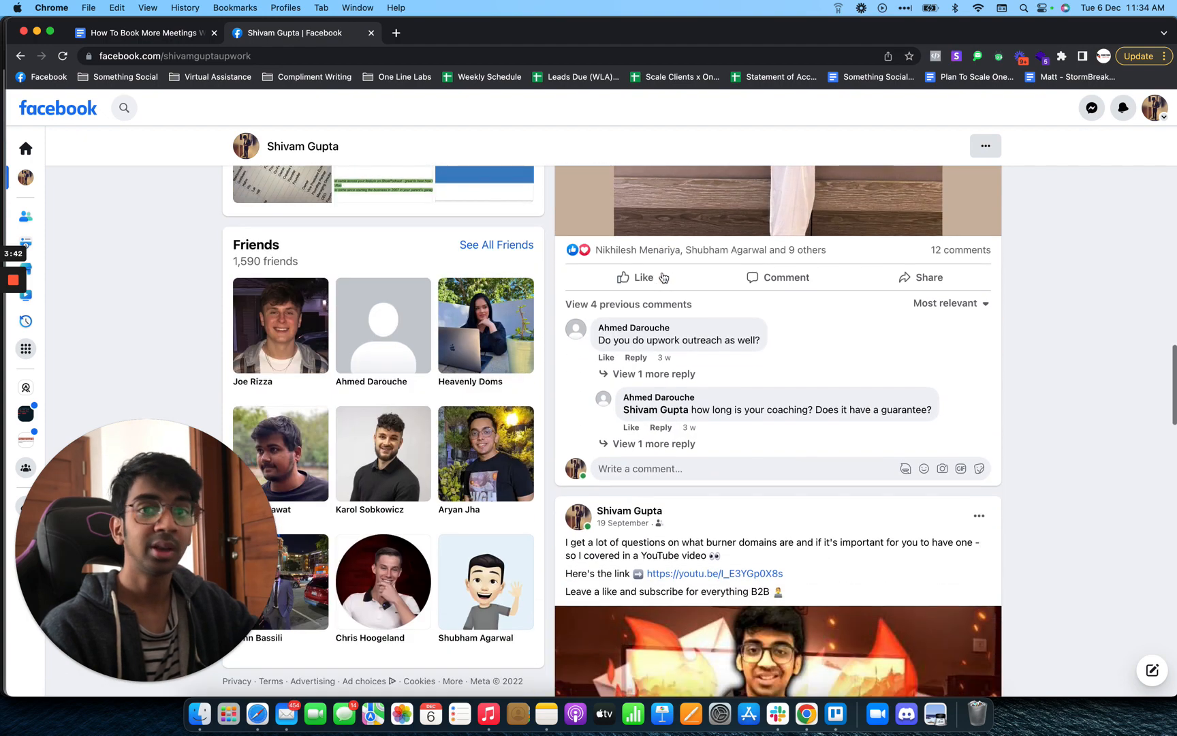
{"action": "scroll", "scroll_direction": "down", "scroll_amount": 3}
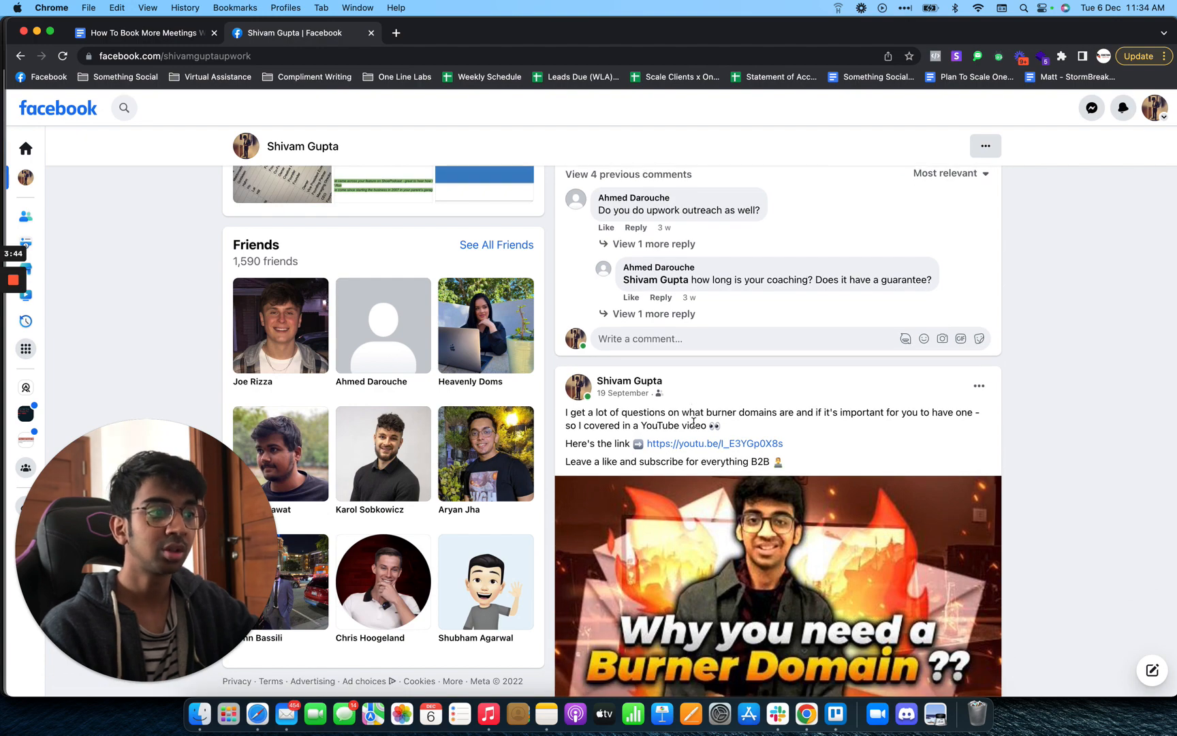
{"action": "scroll", "scroll_direction": "down", "scroll_amount": 3}
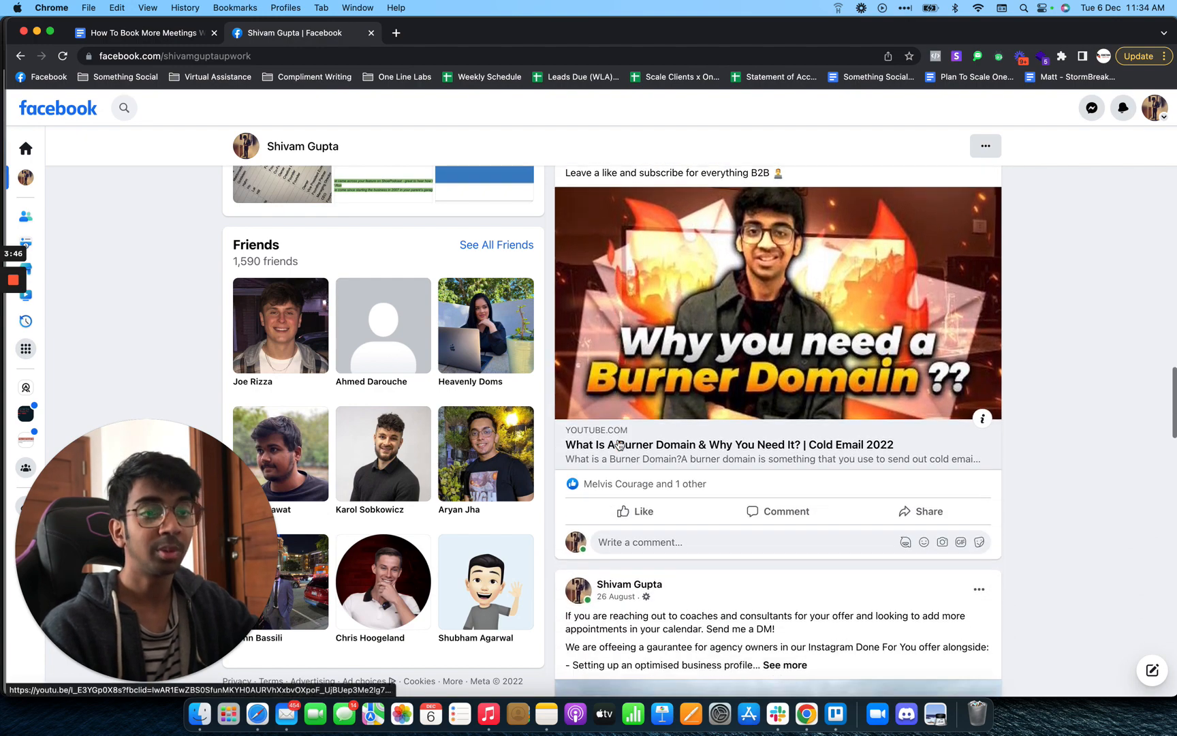
{"action": "scroll", "scroll_direction": "down", "scroll_amount": 3}
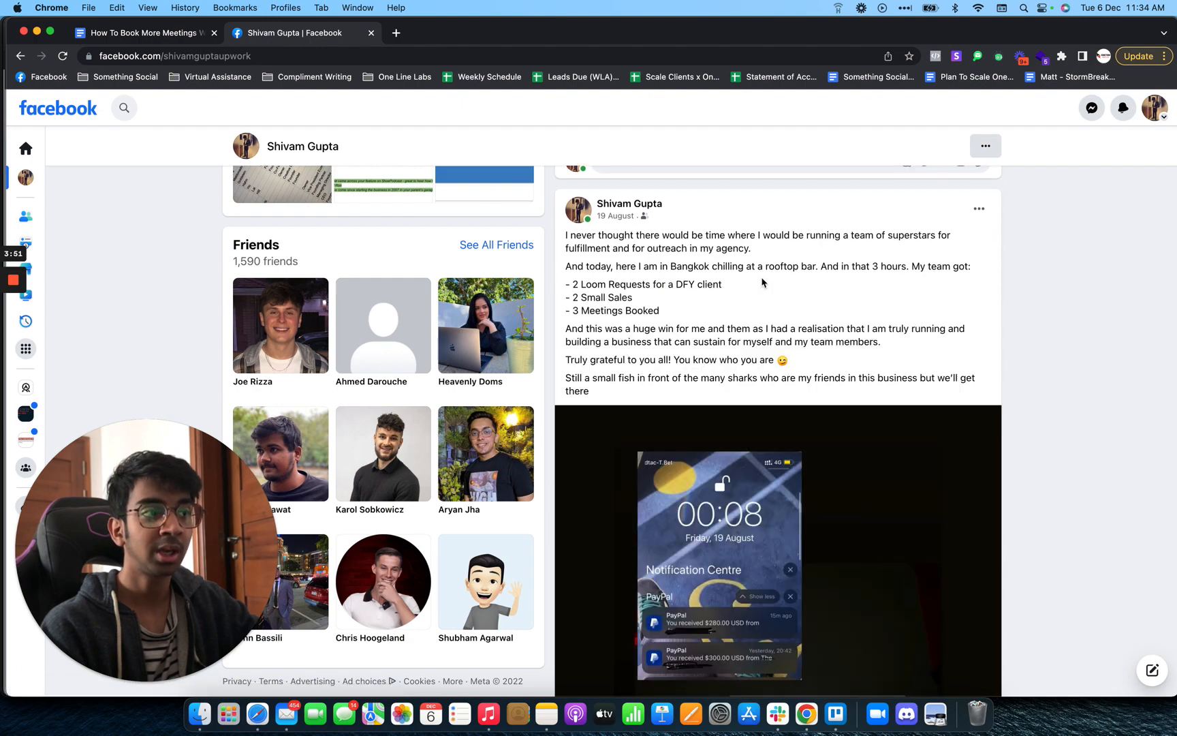
{"action": "scroll", "scroll_direction": "down", "scroll_amount": 3}
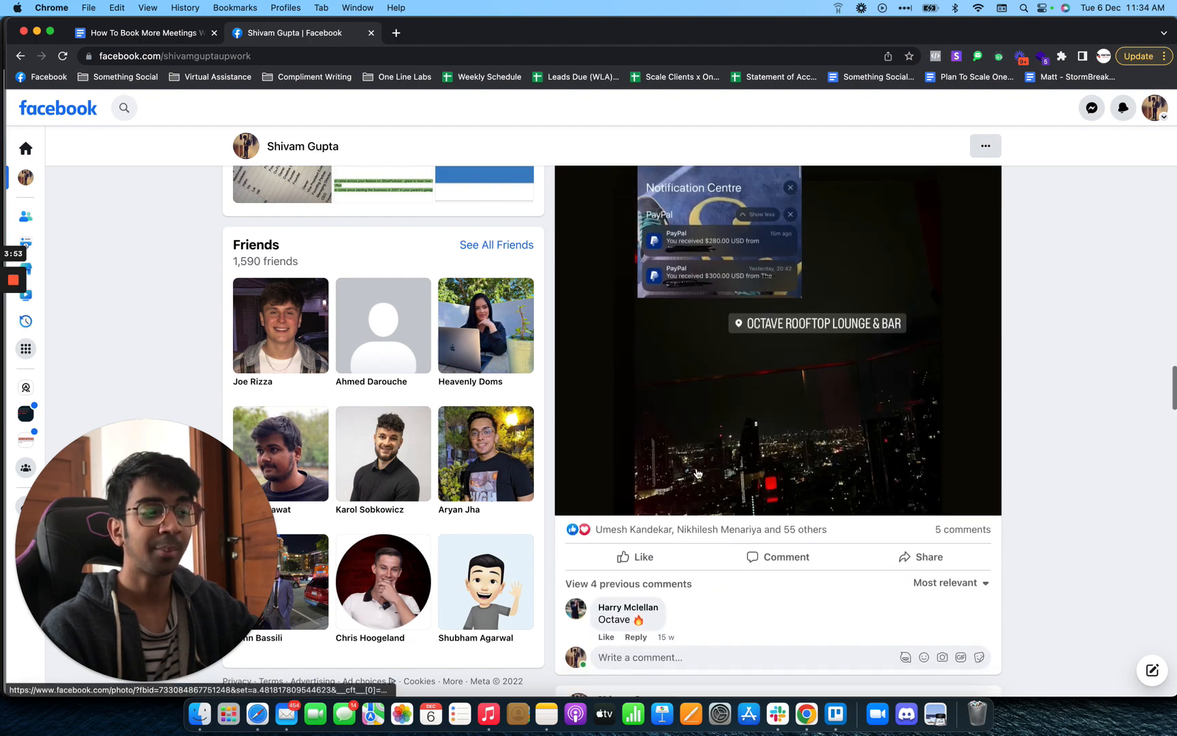
{"action": "scroll", "scroll_direction": "down", "scroll_amount": 3}
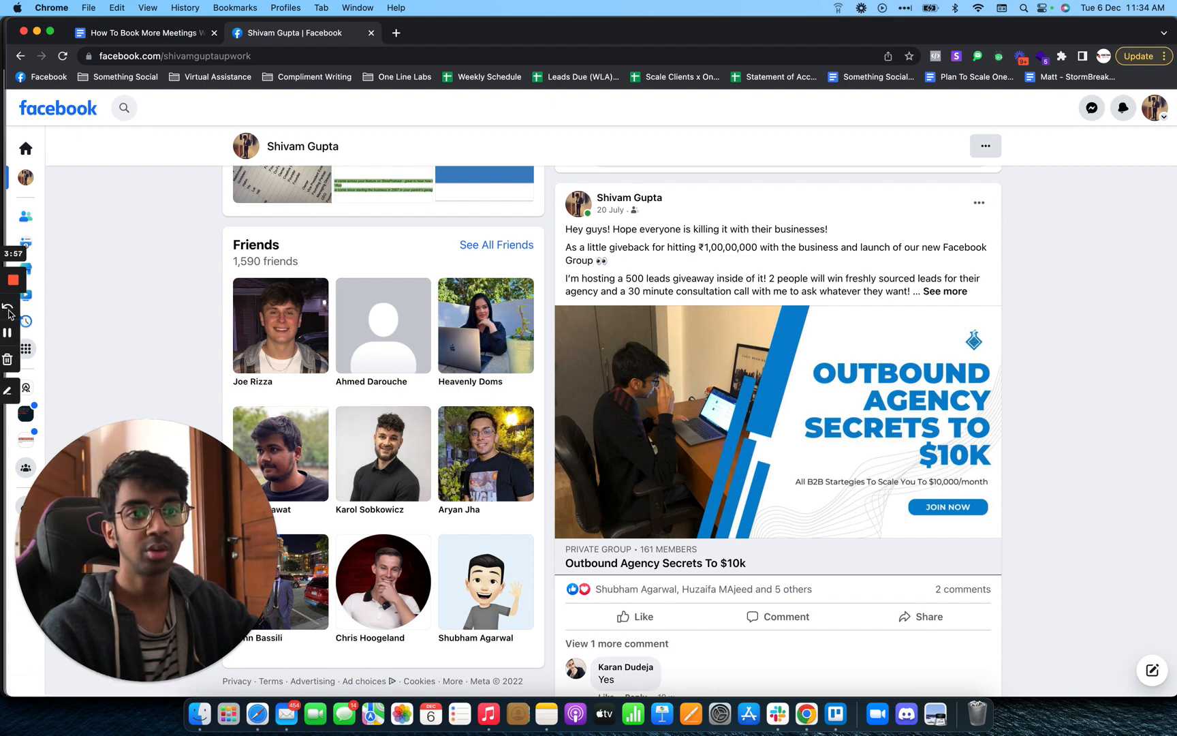
- Expand the group giveaway post and continue through the new-car and YouTube-leads posts
{"action": "left_click", "coordinate": [945, 291]}
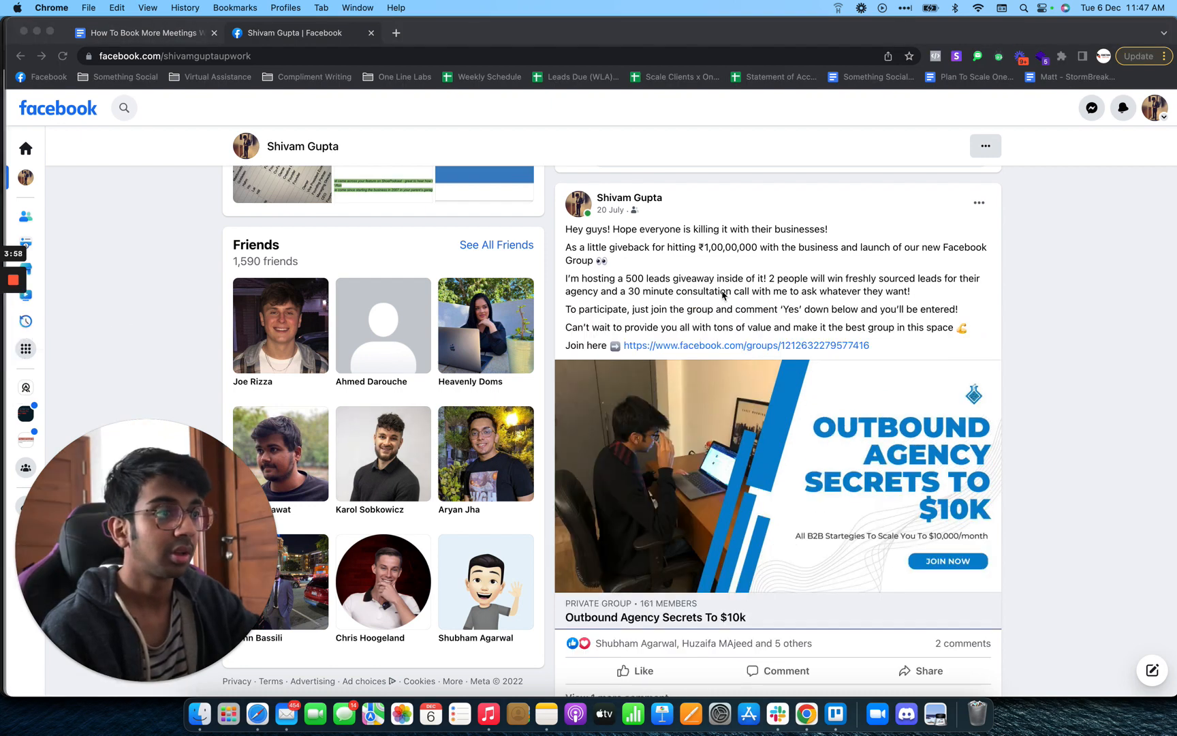
{"action": "scroll", "scroll_direction": "down", "scroll_amount": 3}
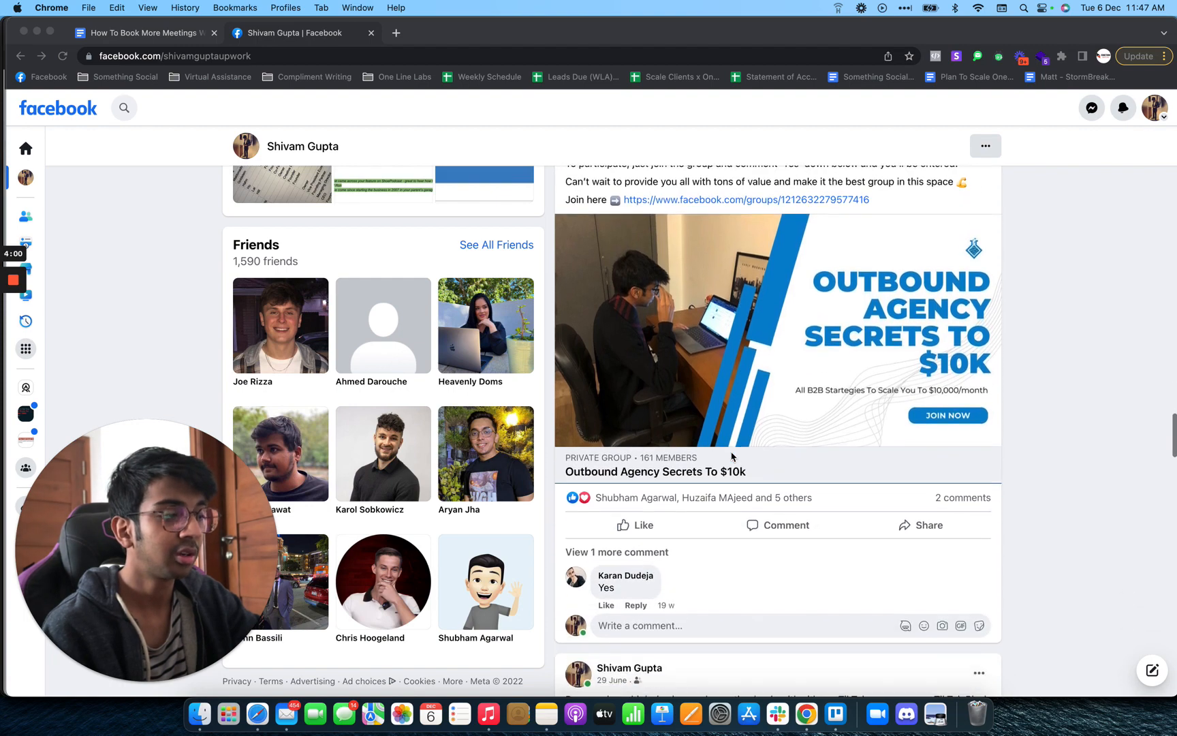
{"action": "scroll", "scroll_direction": "down", "scroll_amount": 3}
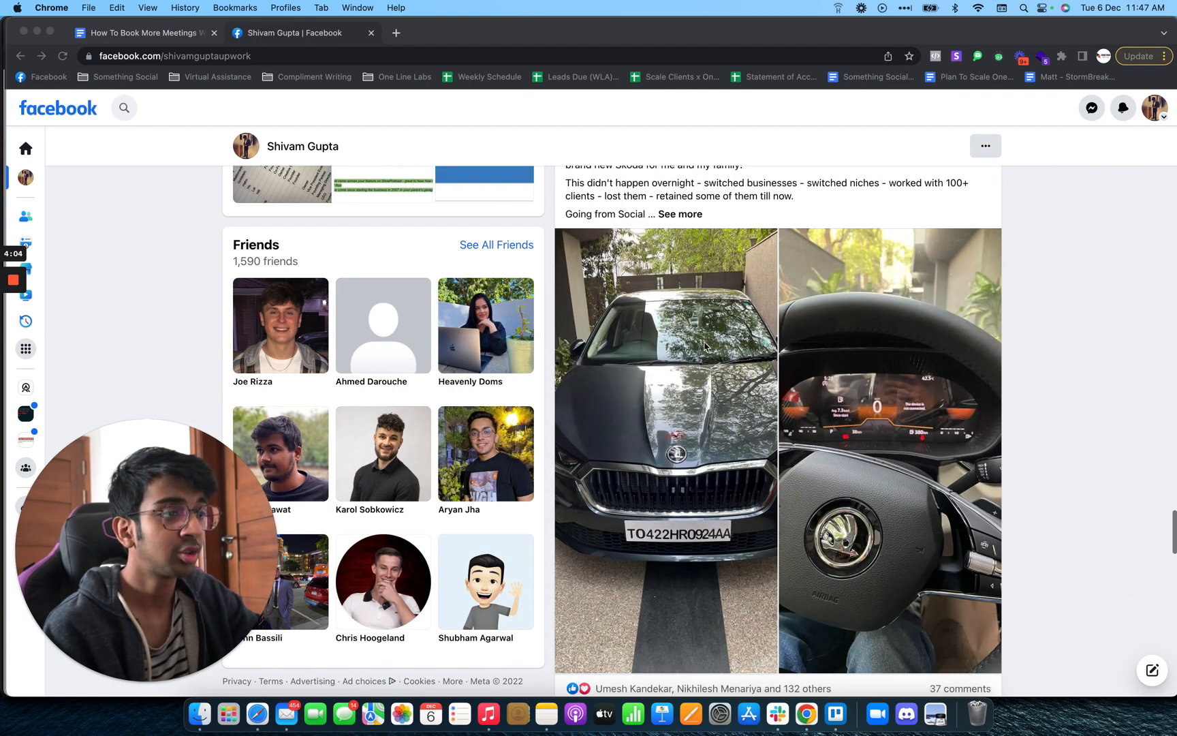
{"action": "scroll", "scroll_direction": "down", "scroll_amount": 3}
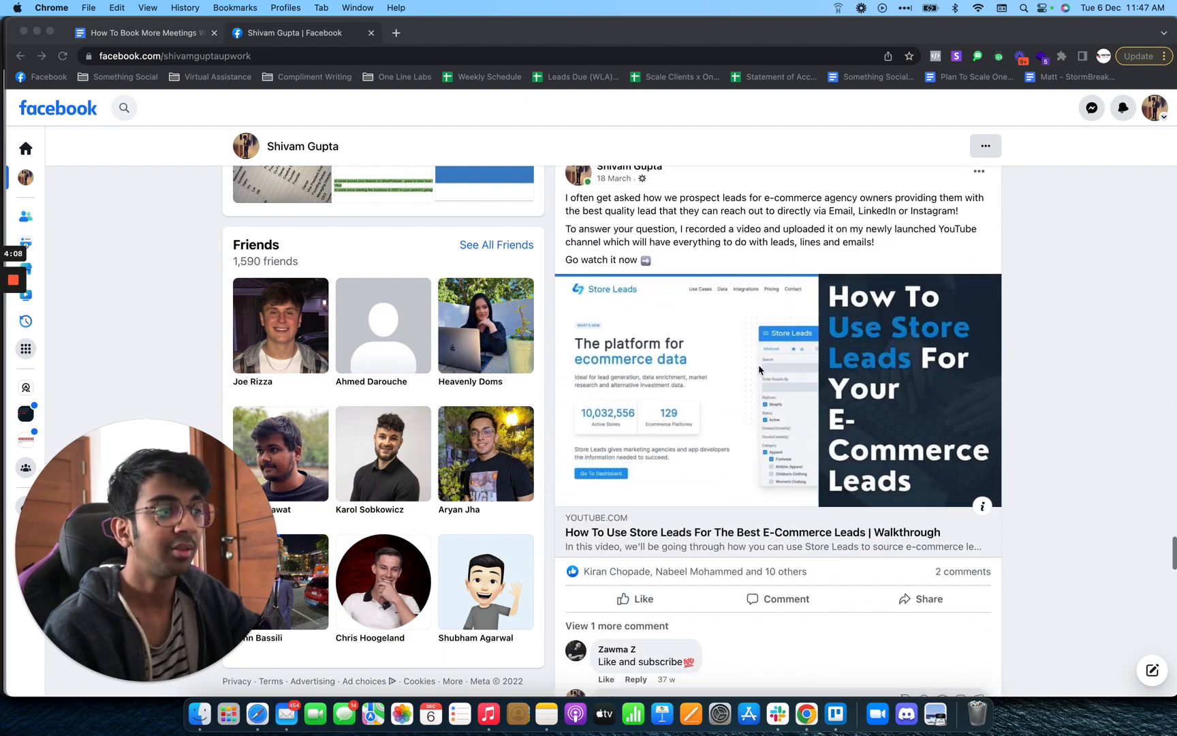
{"action": "scroll", "scroll_direction": "up", "scroll_amount": 3}
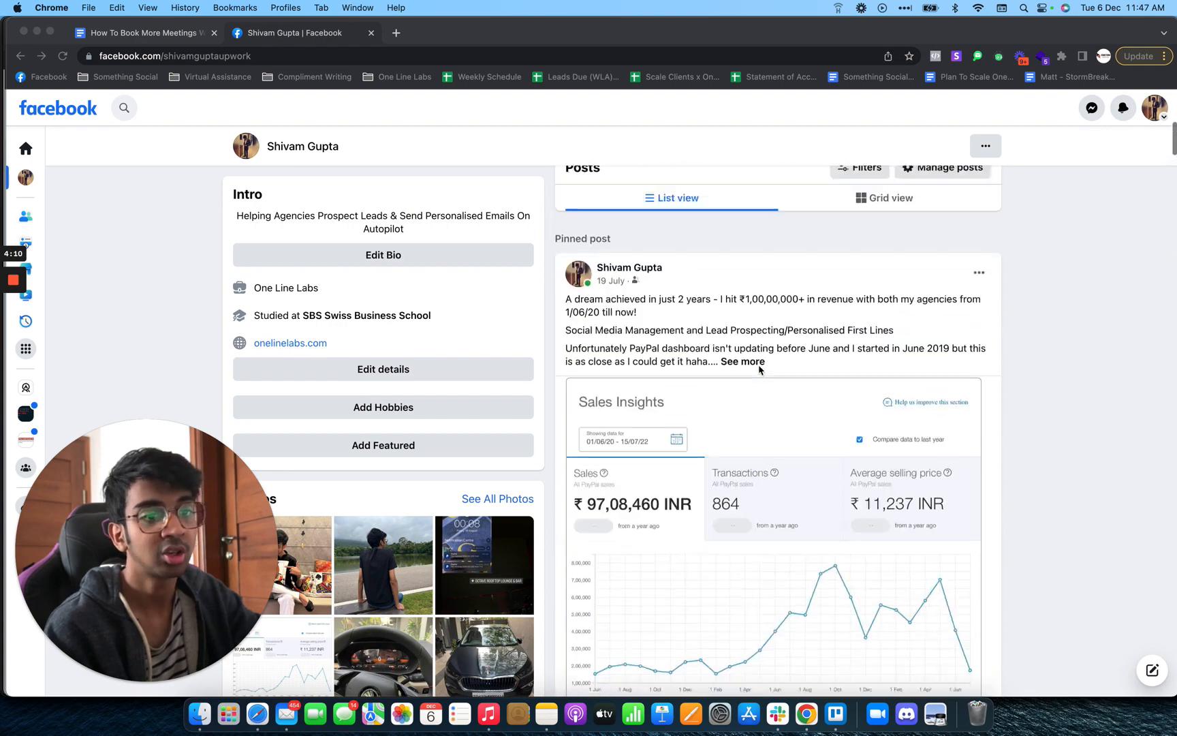
- Scroll back up the Facebook profile before leaving it
{"action": "scroll", "scroll_direction": "up", "scroll_amount": 3}
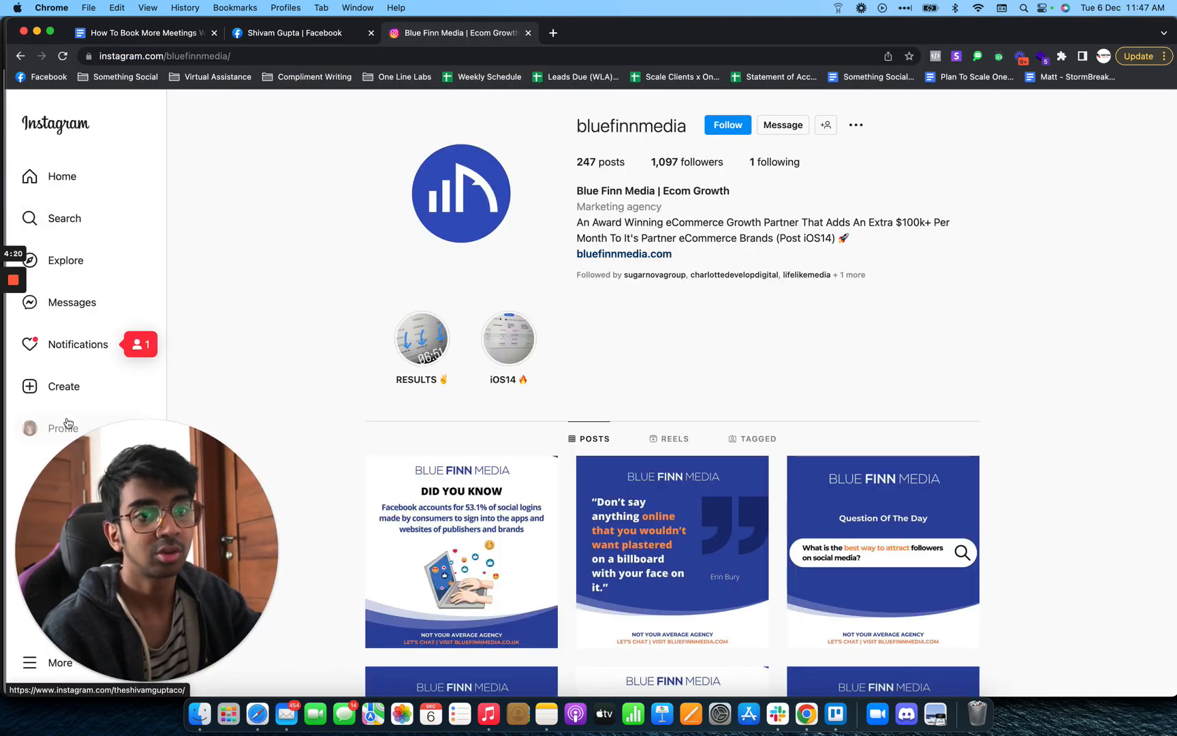
- Show the Reels grid of cold-email and lead-sourcing videos on the theshivamguptaco profile
{"action": "left_click", "coordinate": [64, 428]}
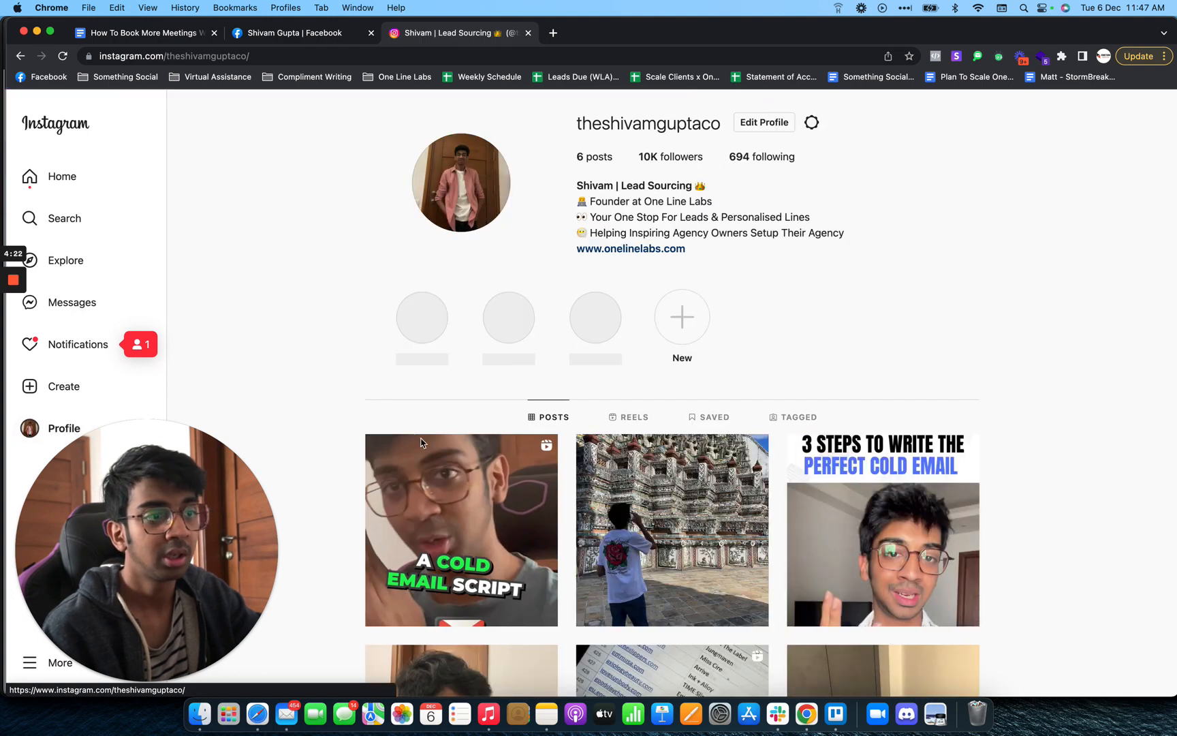
{"action": "left_click", "coordinate": [635, 417]}
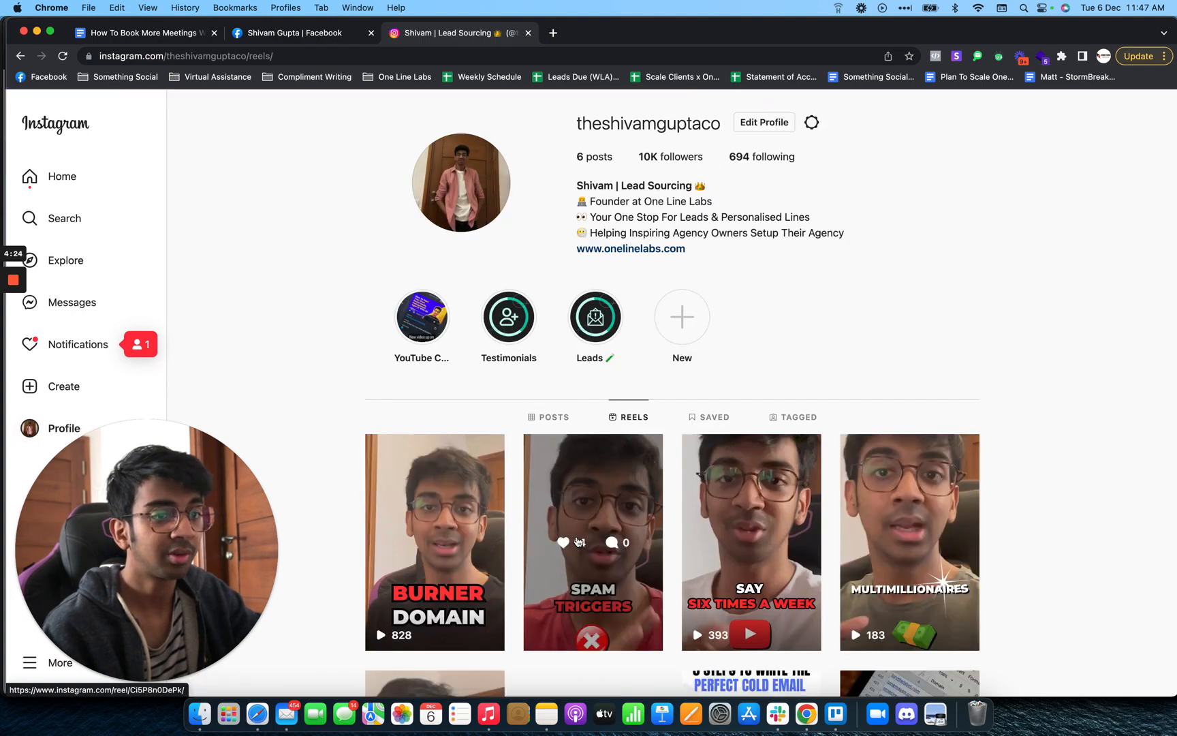
{"action": "scroll", "scroll_direction": "down", "scroll_amount": 3}
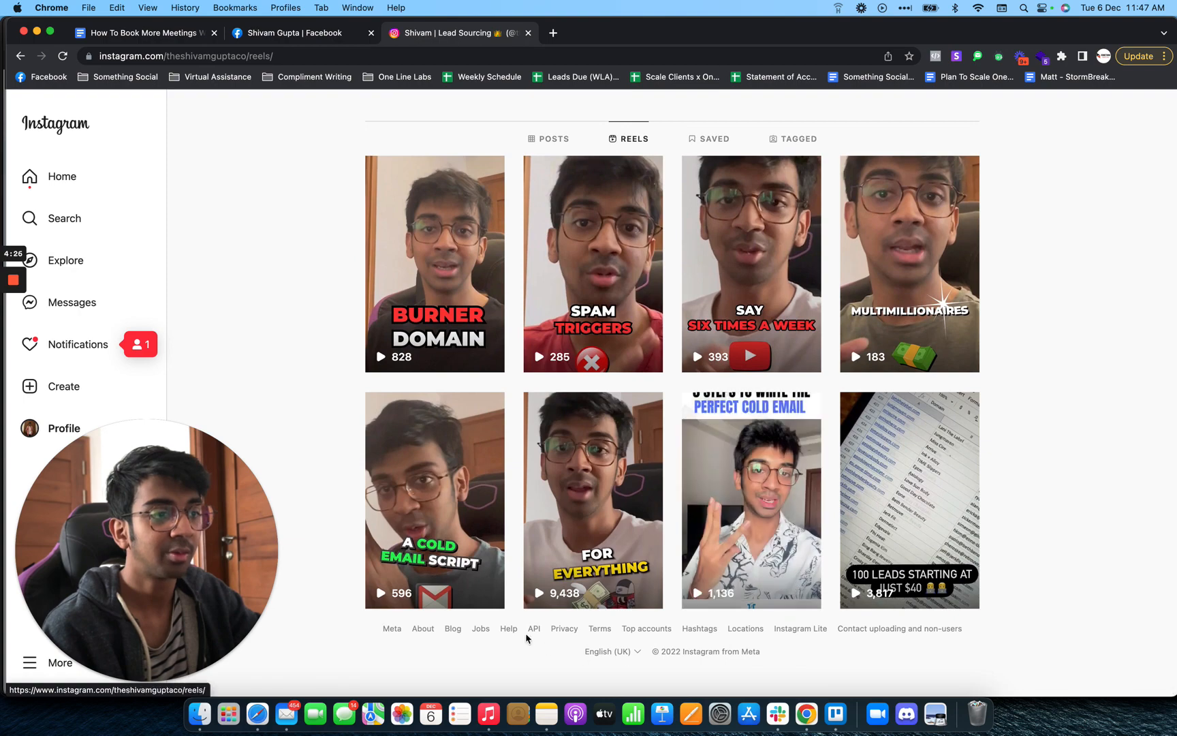
{"action": "mouse_move", "coordinate": [768, 347]}
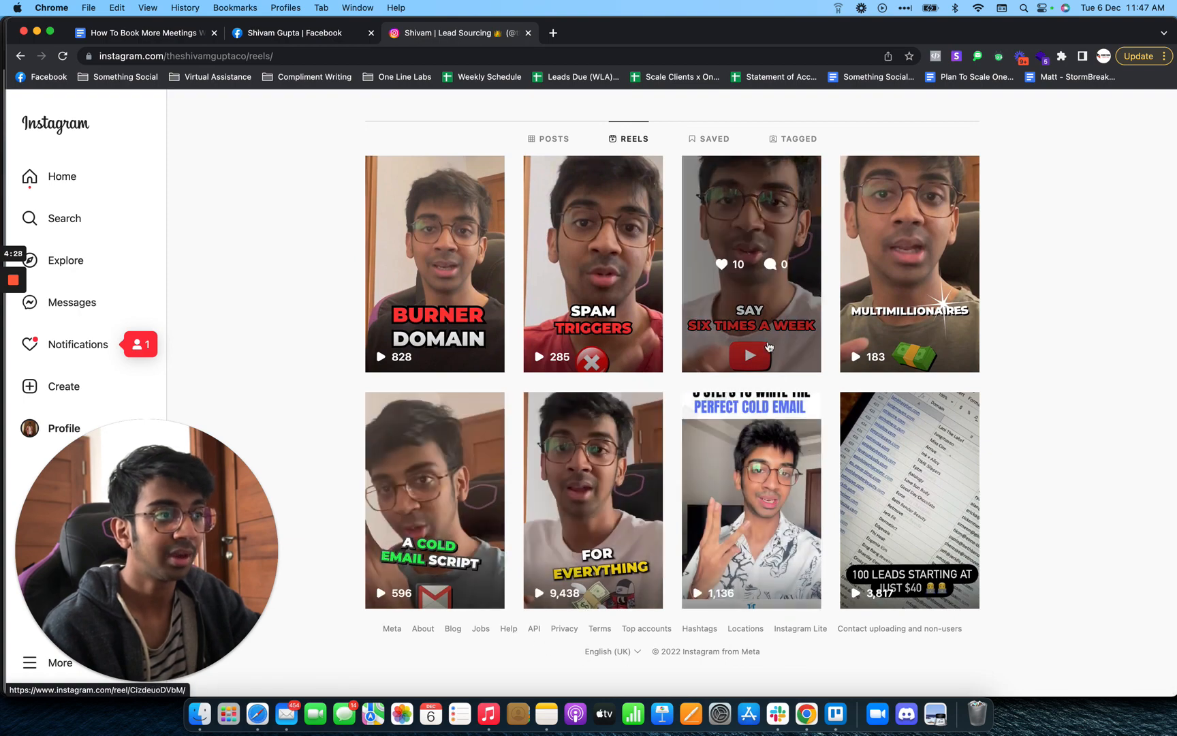
{"action": "left_click", "coordinate": [433, 263]}
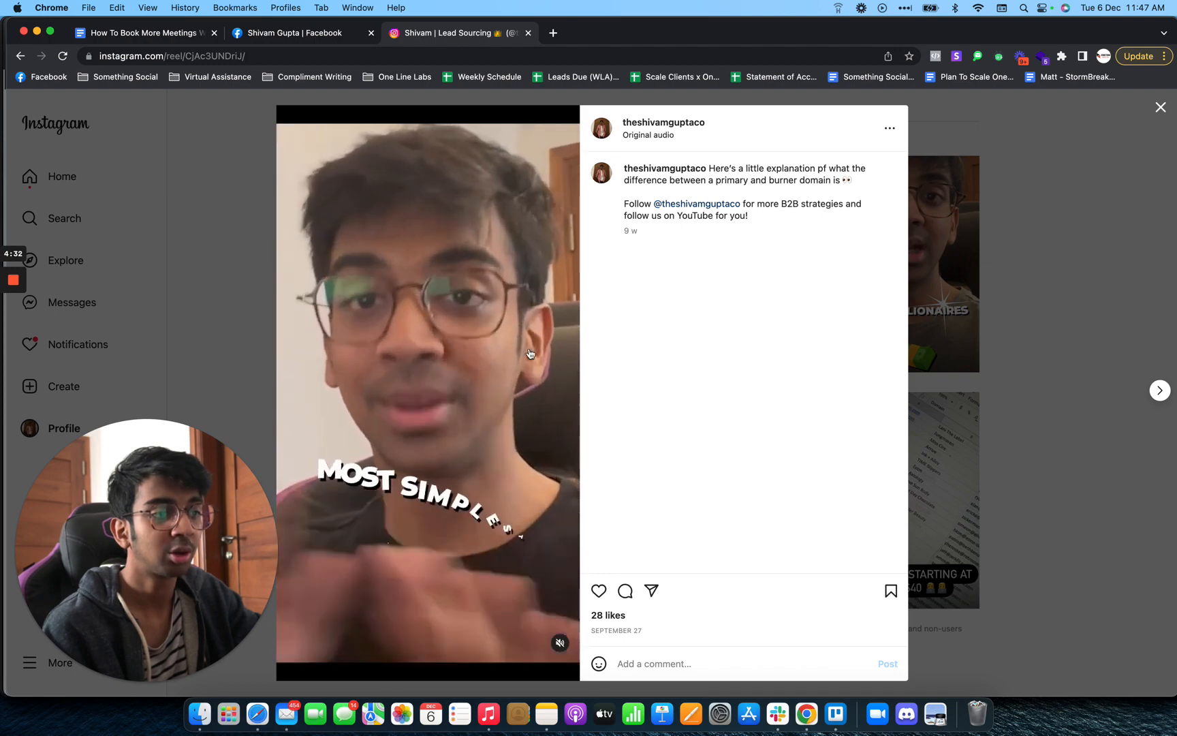
{"action": "mouse_move", "coordinate": [1057, 399]}
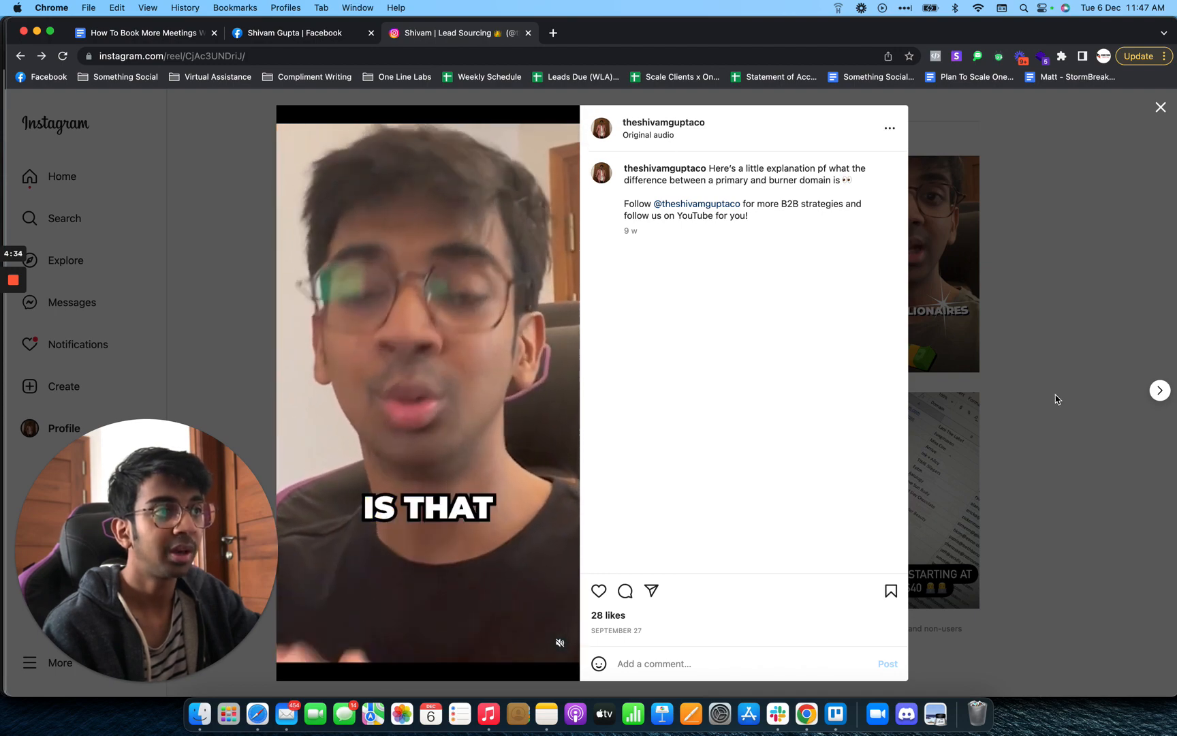
{"action": "left_click", "coordinate": [1159, 390]}
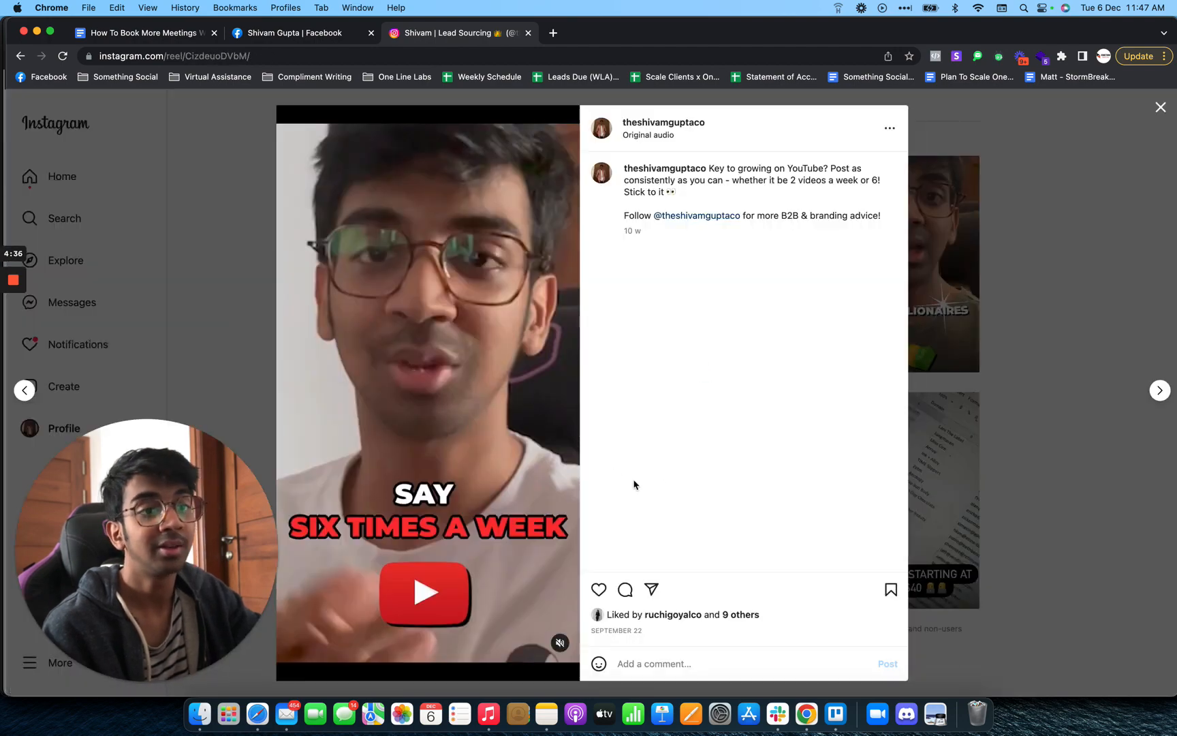
{"action": "left_click", "coordinate": [1158, 390]}
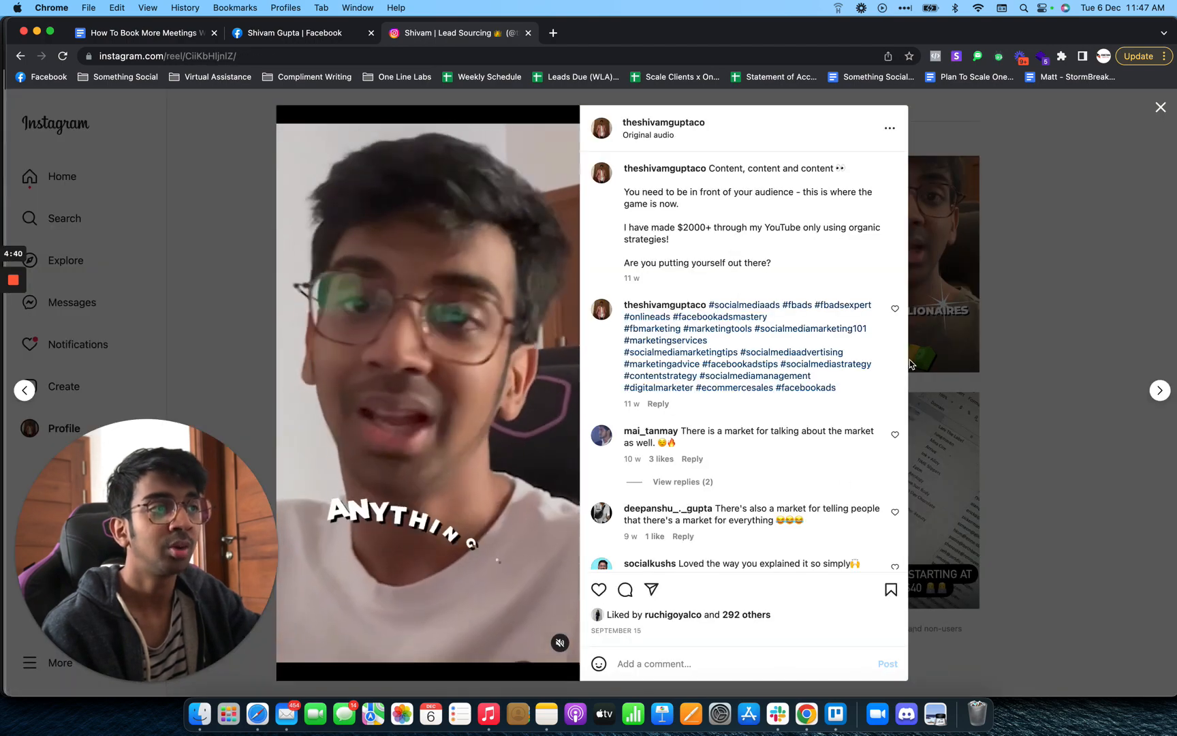
{"action": "left_click", "coordinate": [1159, 106]}
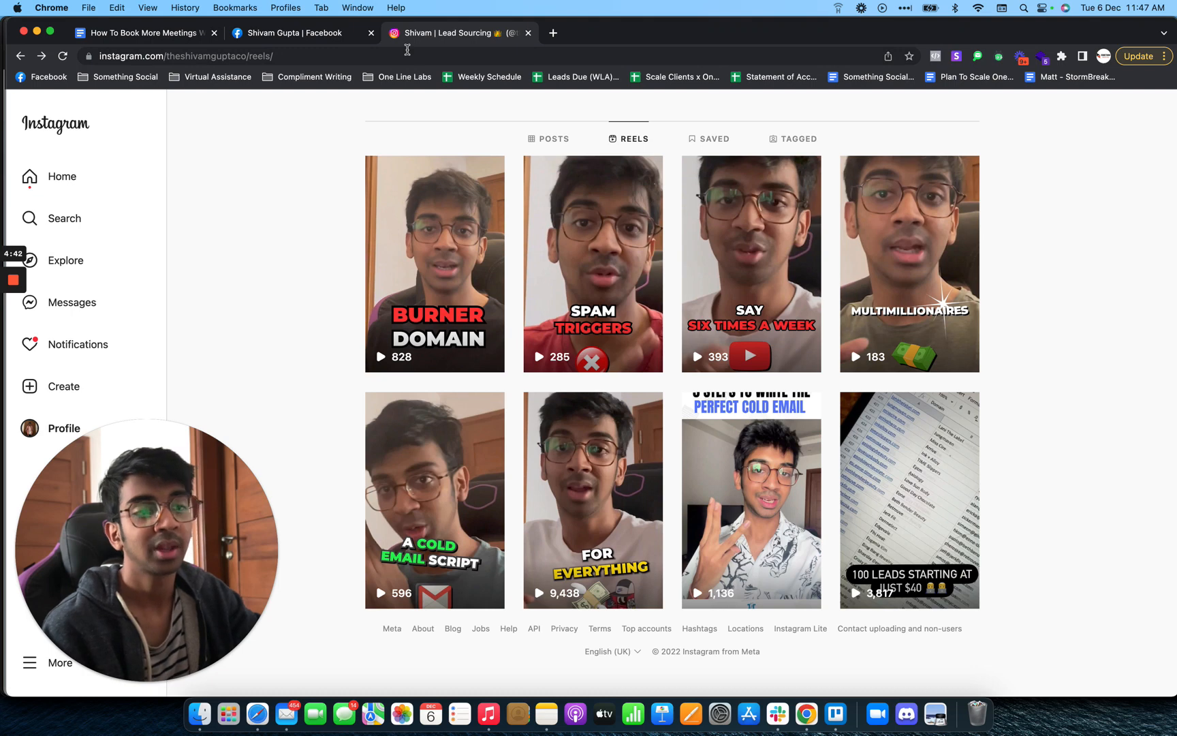
{"action": "mouse_move", "coordinate": [321, 369]}
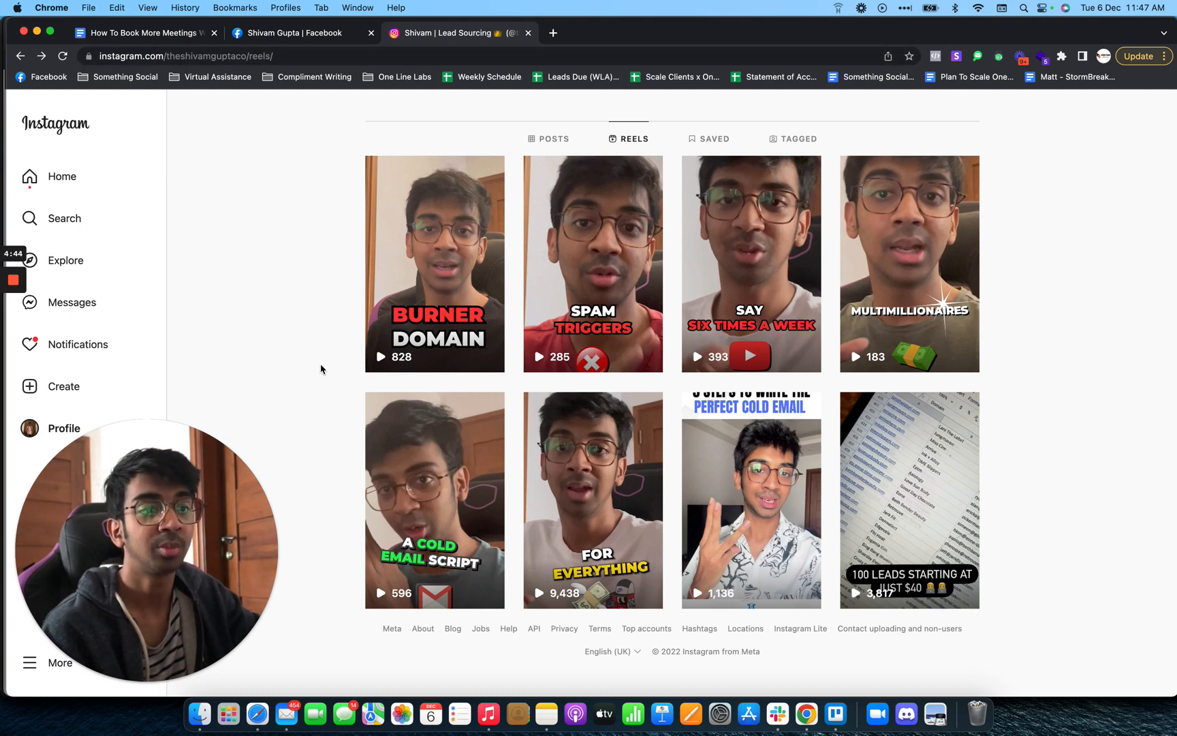